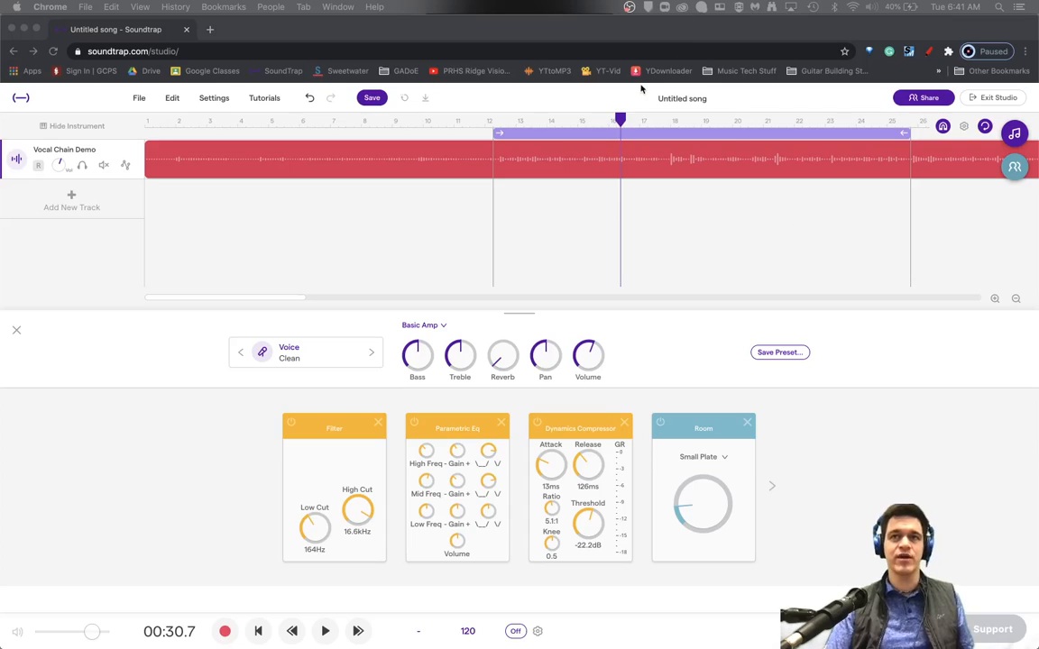
mouse_move(700, 382)
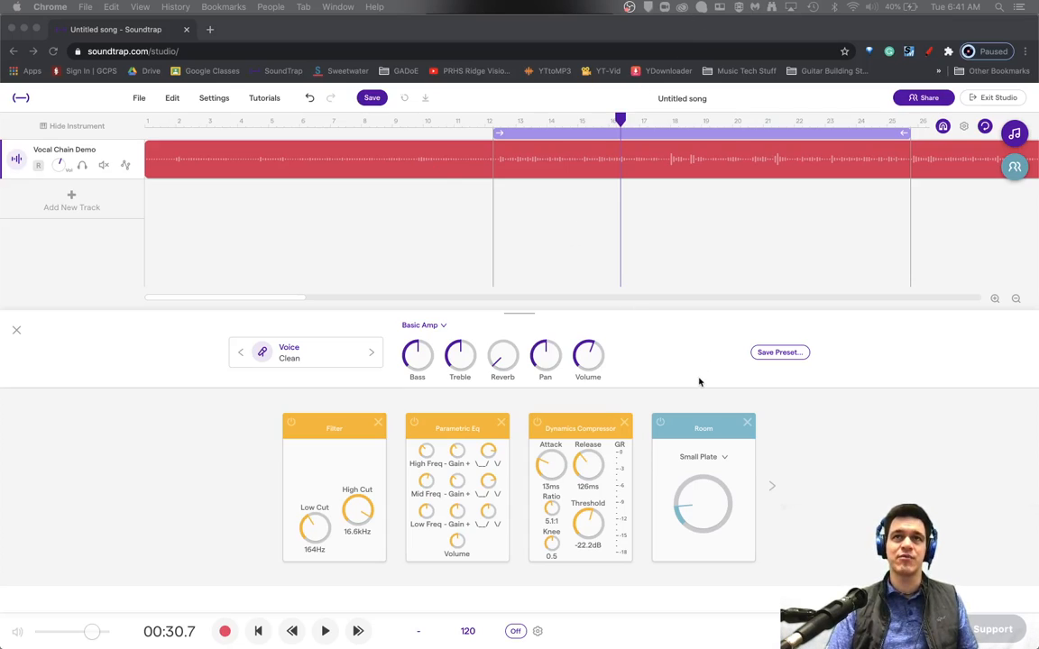
mouse_move(388, 152)
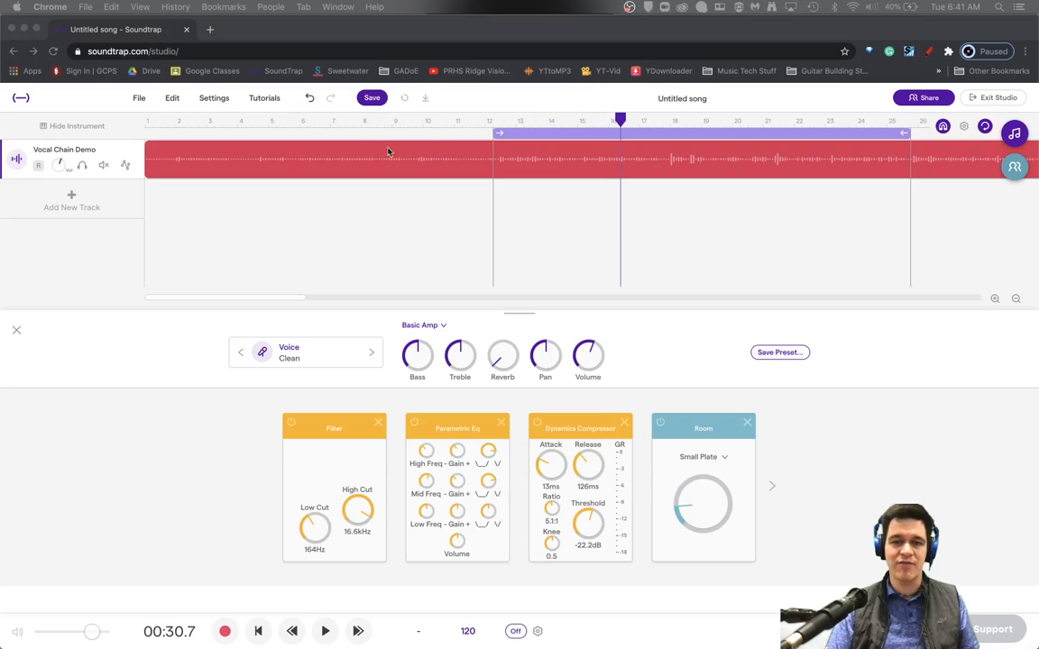
mouse_move(528, 180)
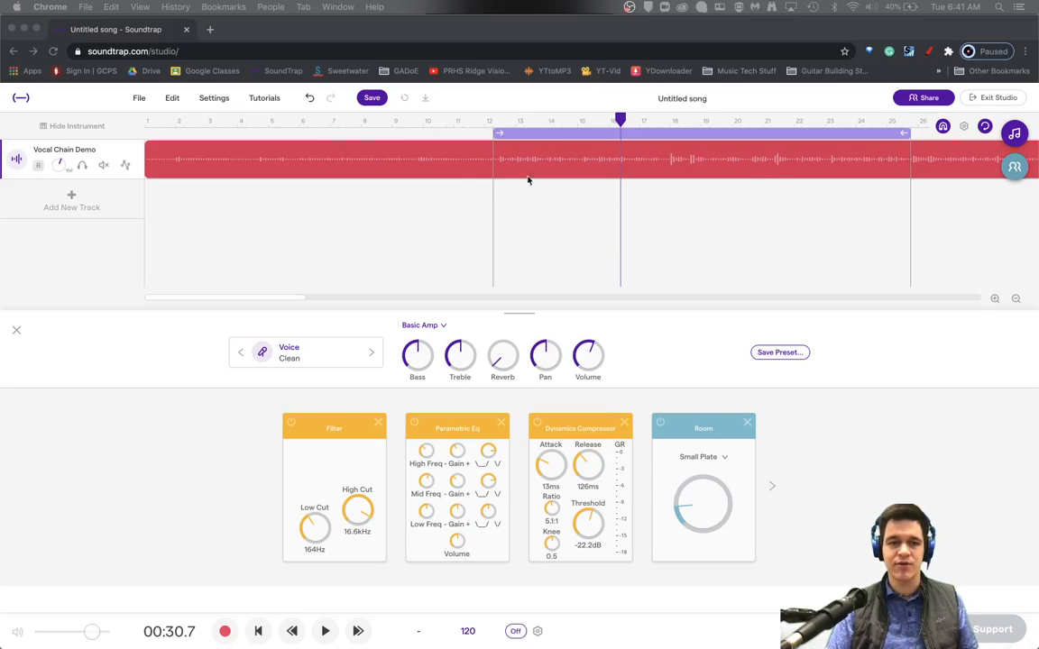
mouse_move(563, 170)
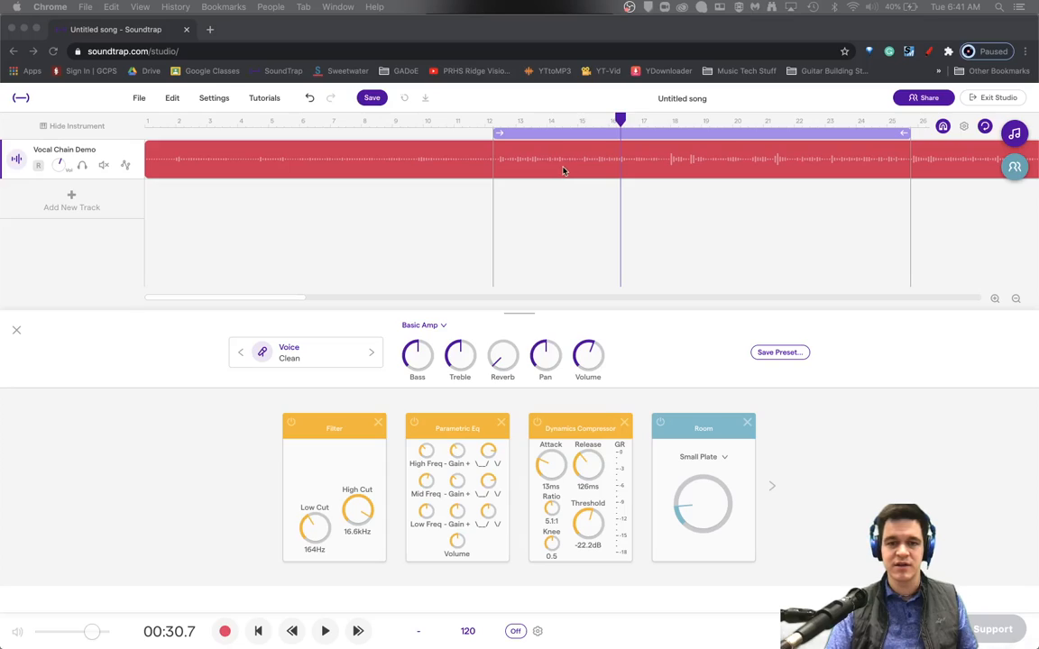
mouse_move(722, 457)
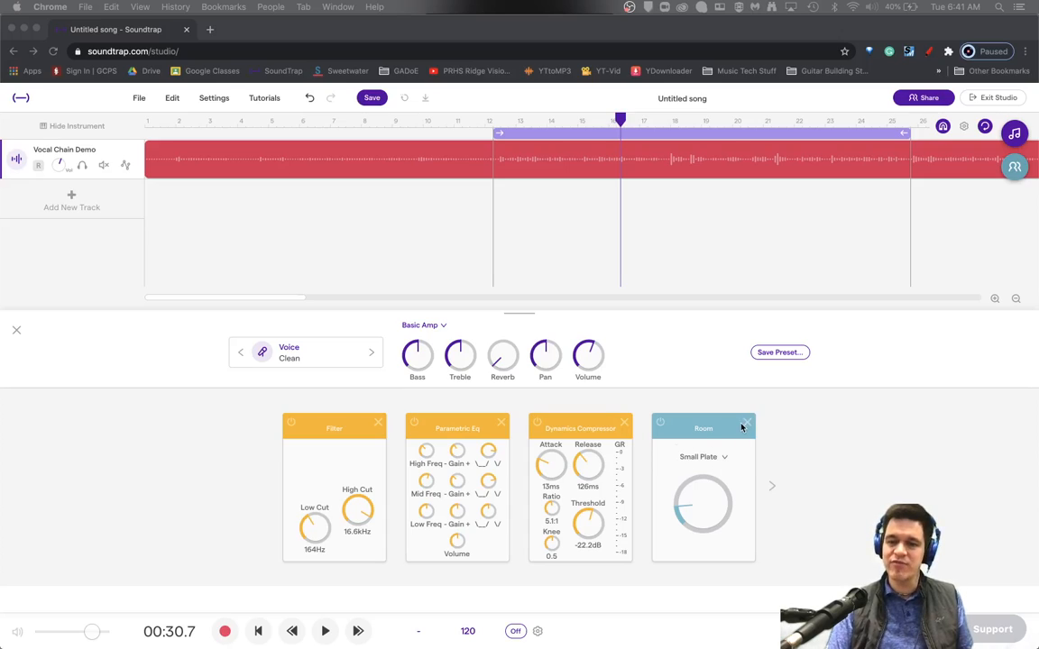
mouse_move(747, 426)
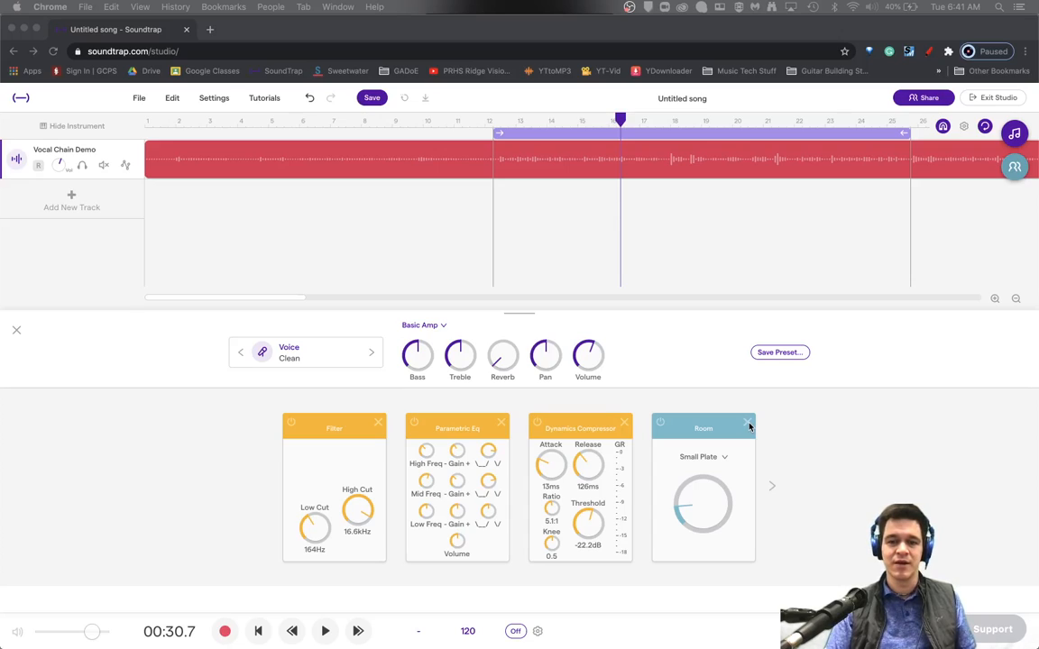
Remove the Room reverb card from the vocal track, then browse and dismiss the effect gallery
click(747, 422)
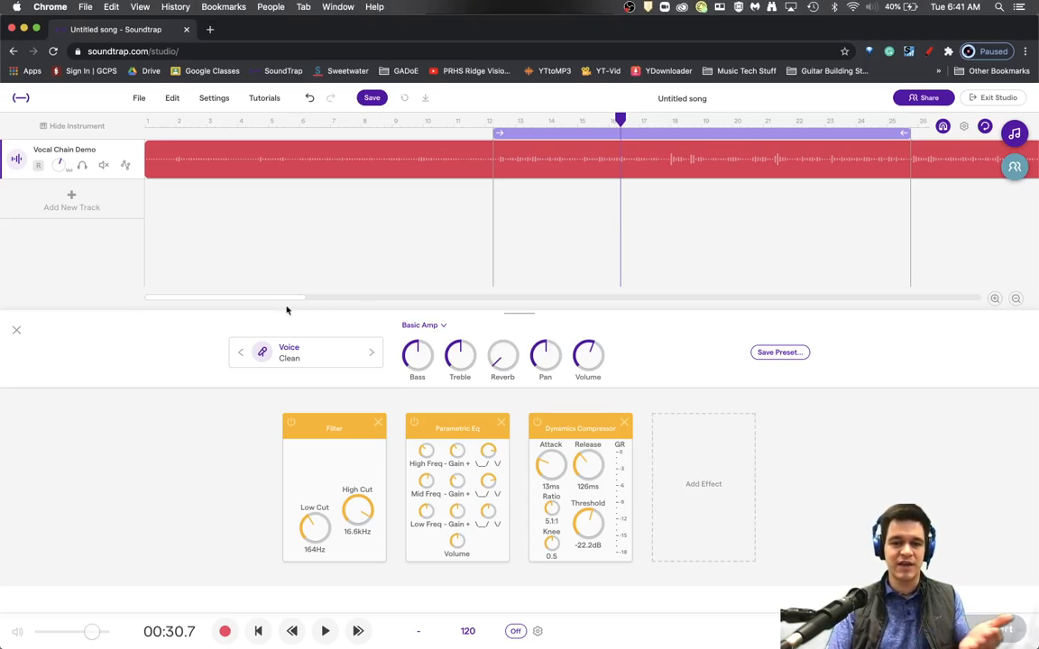
mouse_move(845, 476)
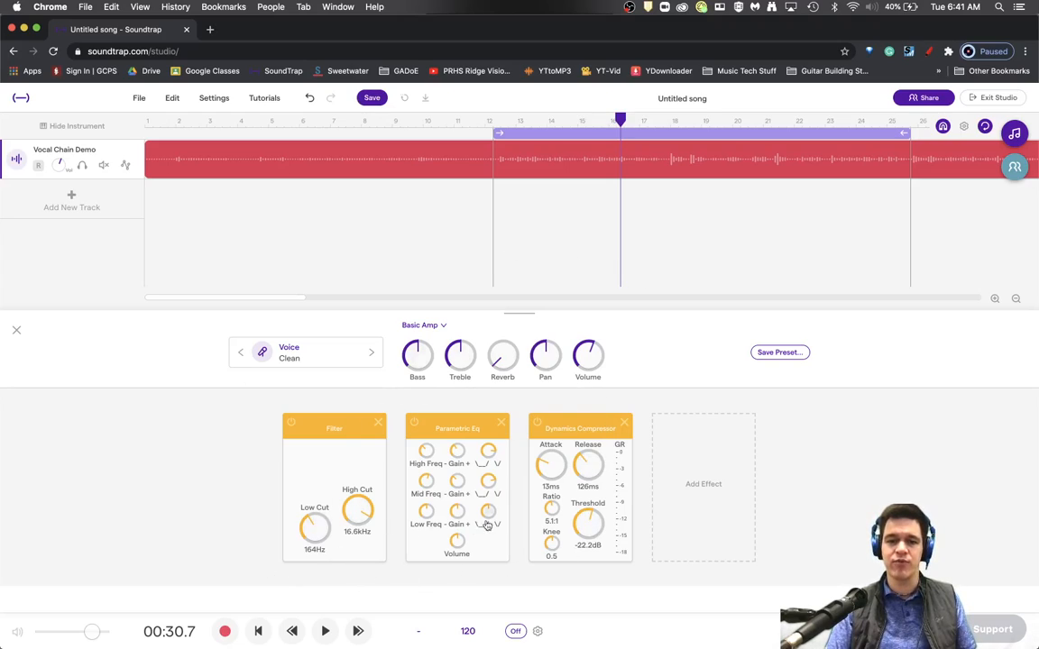
mouse_move(646, 527)
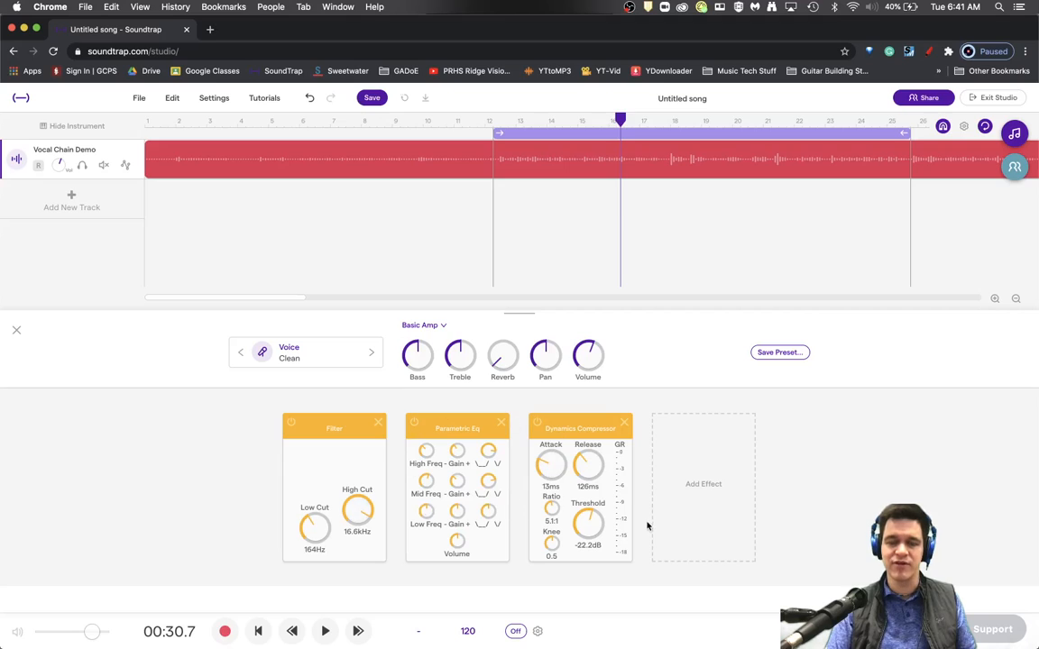
mouse_move(729, 460)
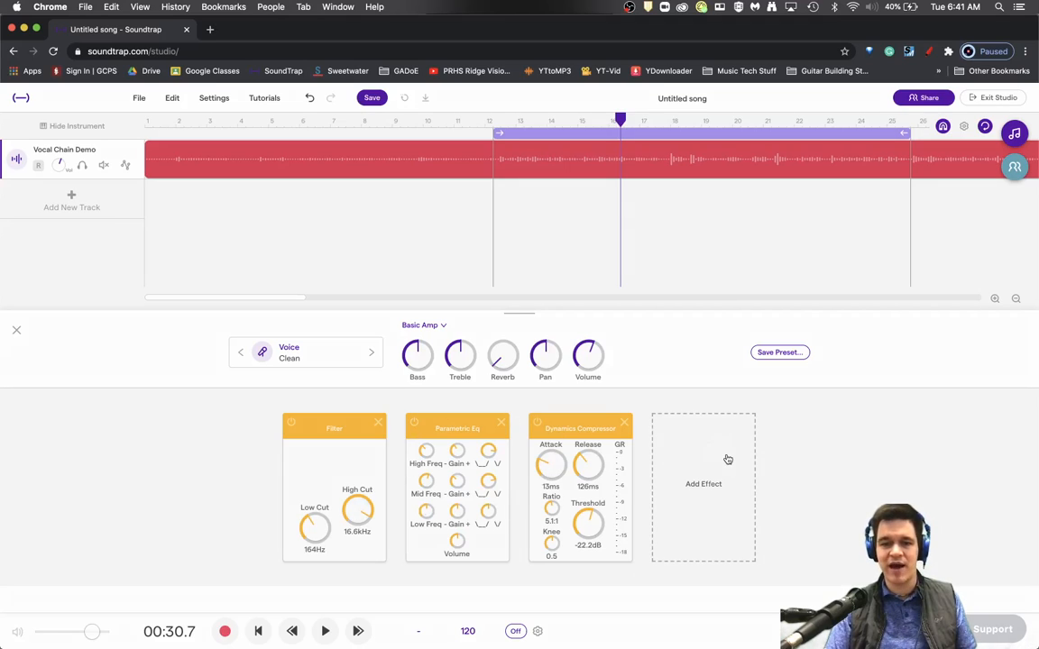
click(703, 484)
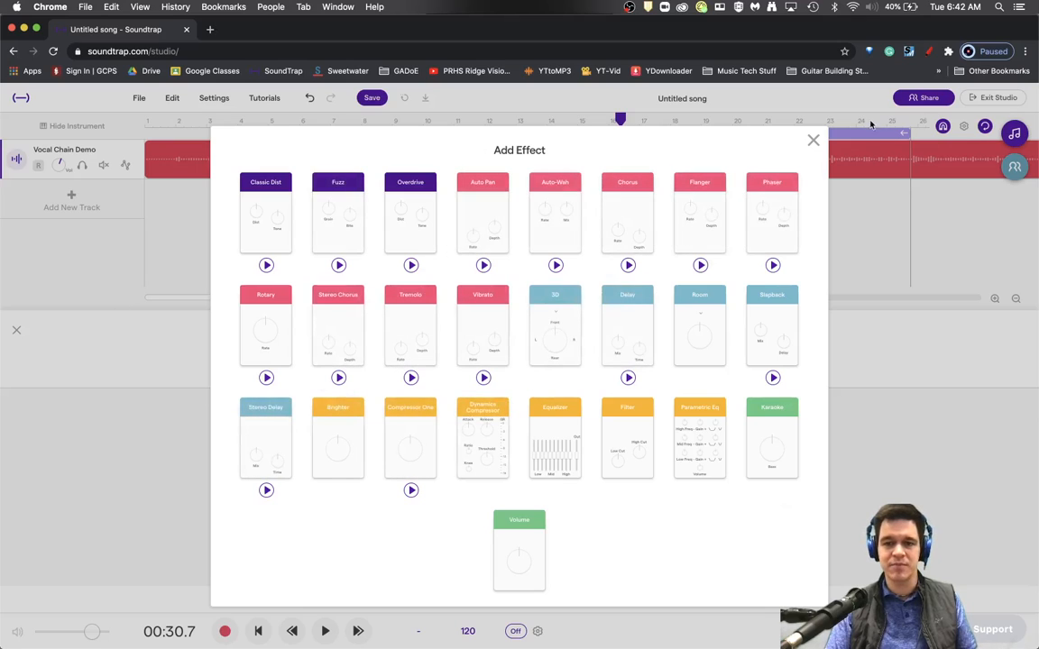
click(812, 140)
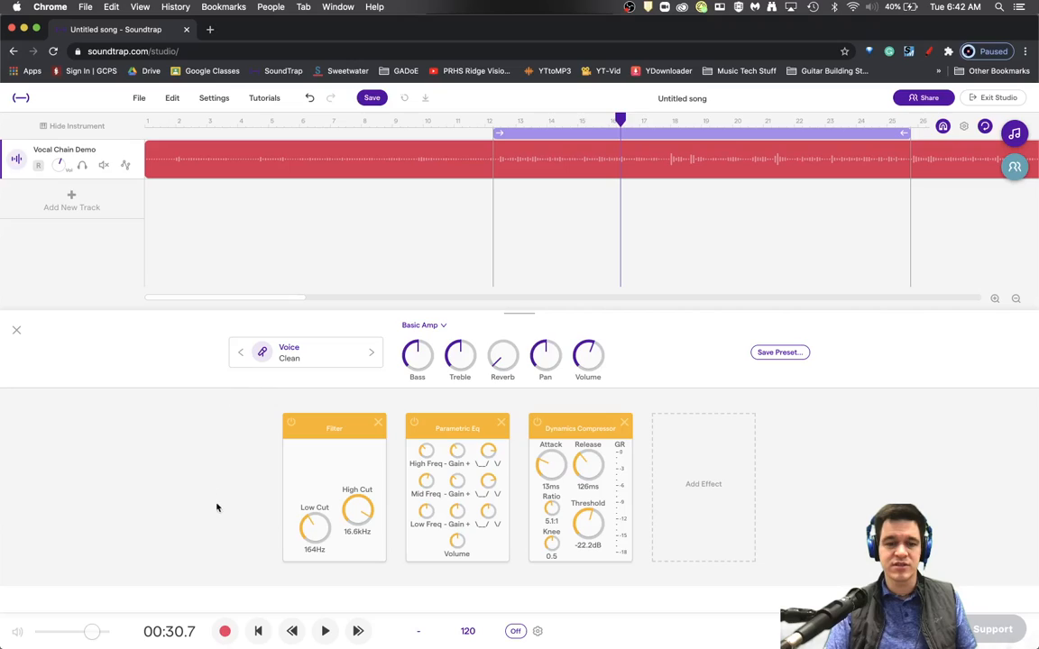
mouse_move(697, 390)
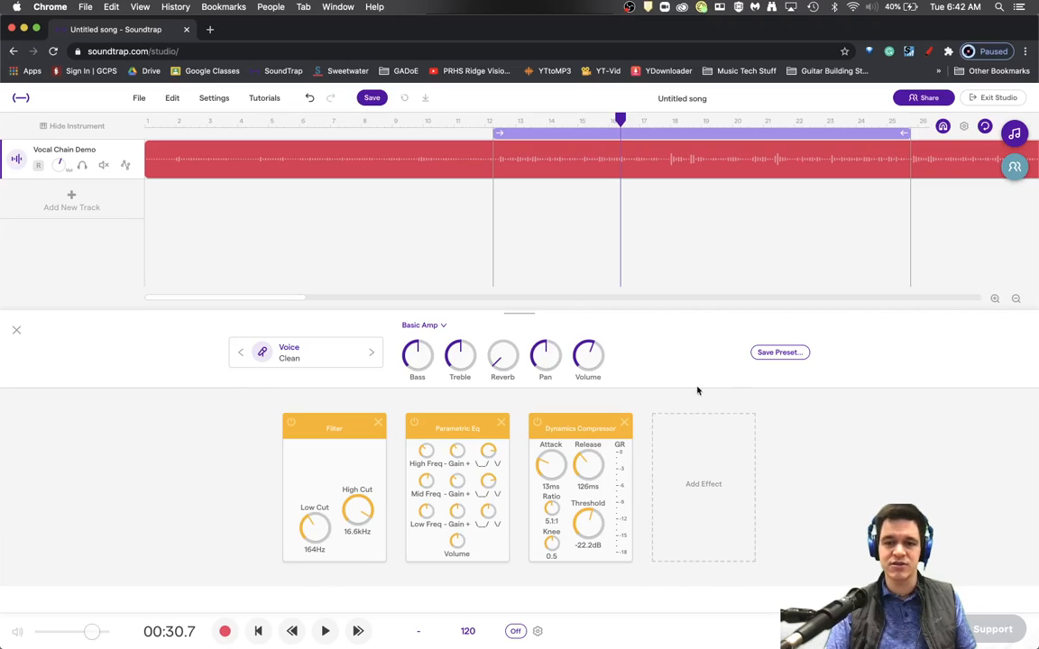
mouse_move(652, 396)
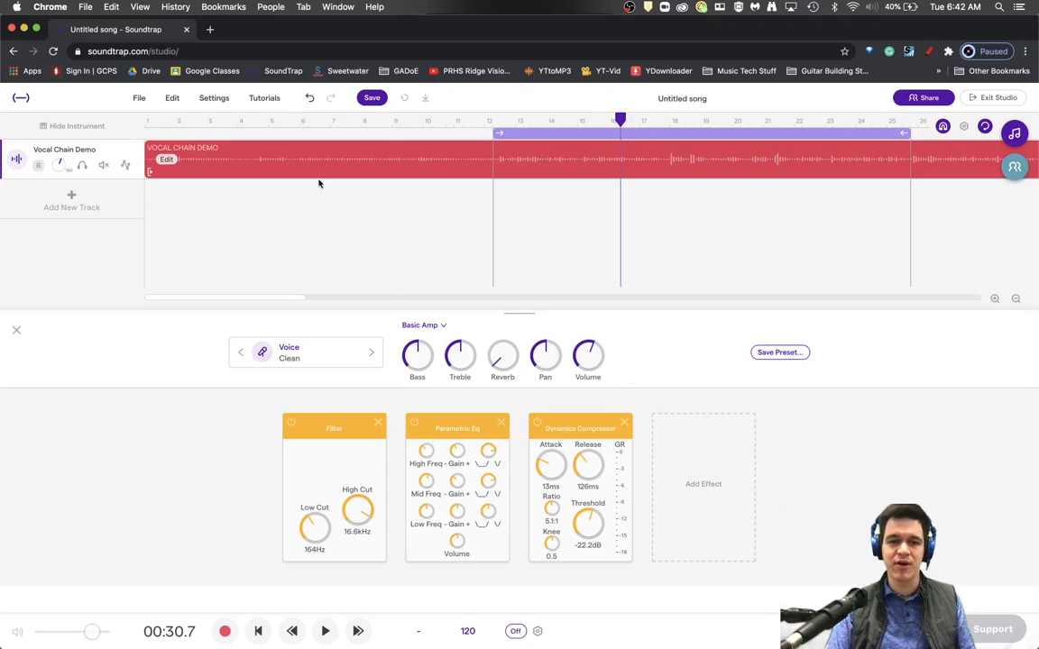
mouse_move(302, 169)
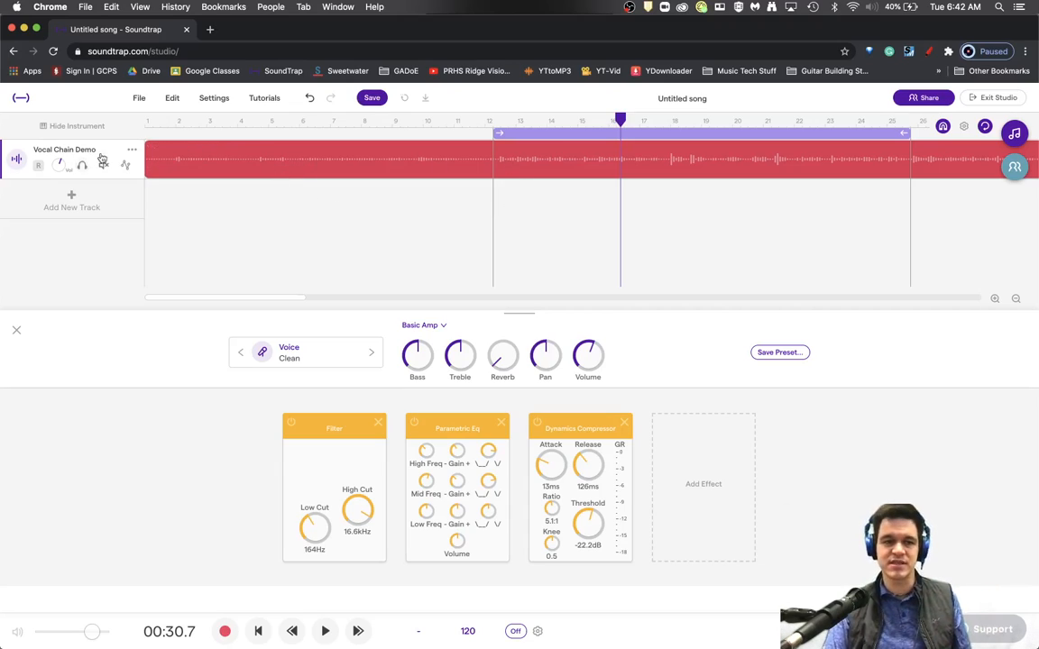
mouse_move(133, 152)
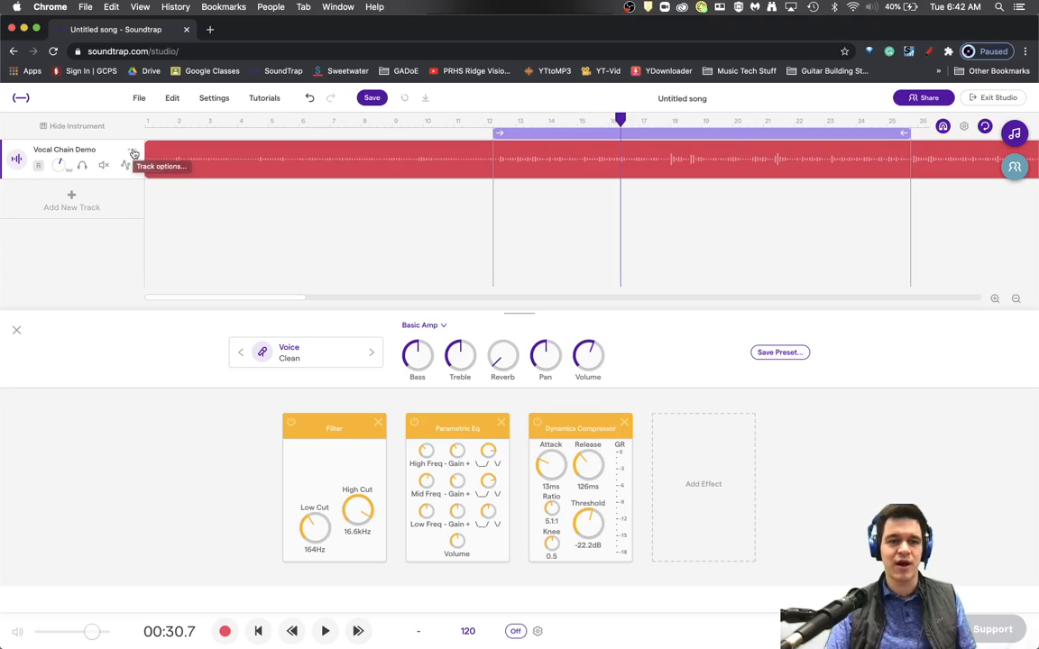
Export the vocal track from its options menu as Vocal Chain Demo.wav
click(134, 153)
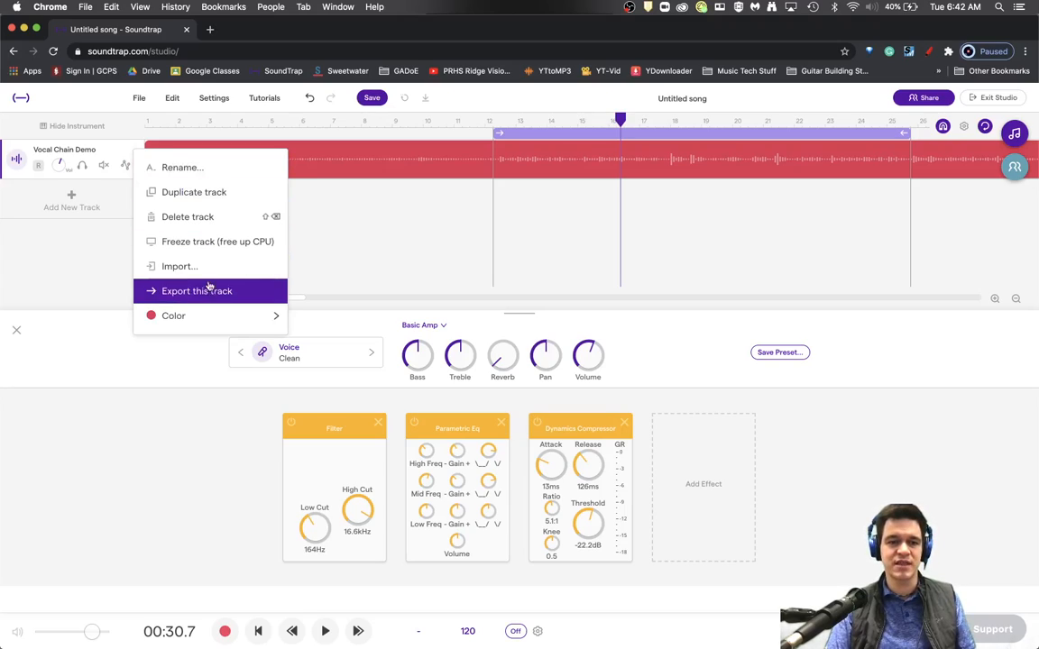
click(196, 290)
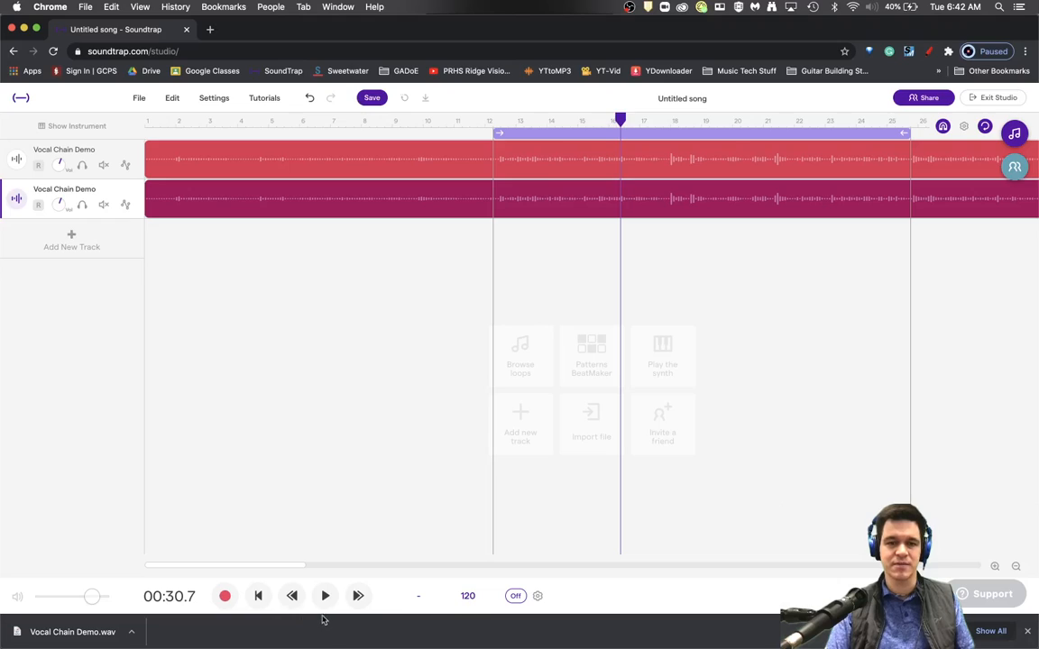
mouse_move(602, 277)
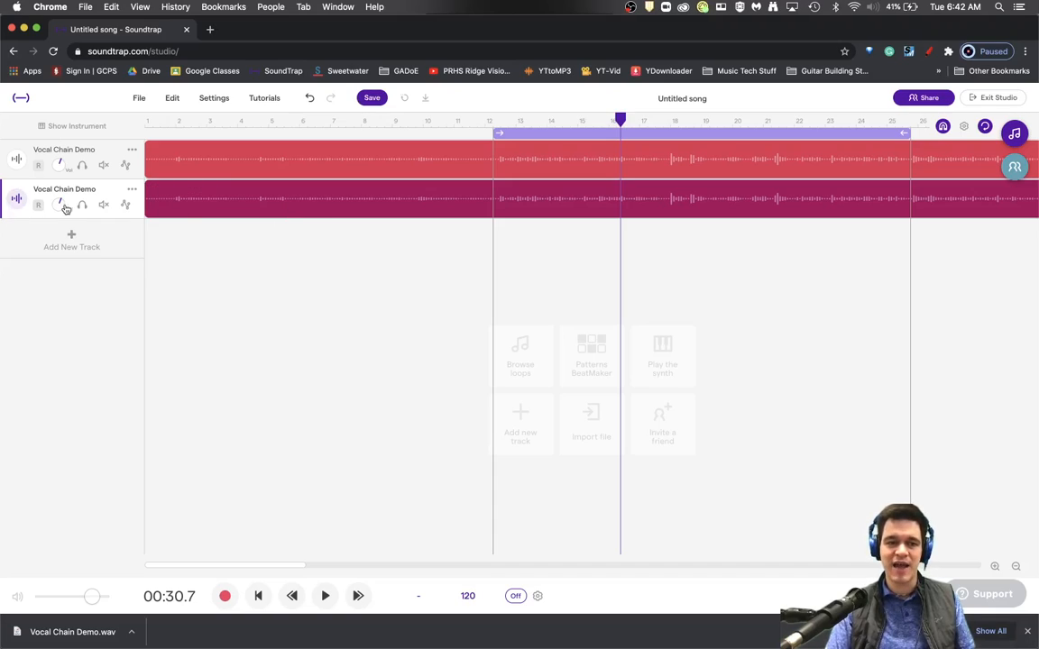
Add a Room reverb set to Rich Plate on the second vocal track and solo it
click(315, 199)
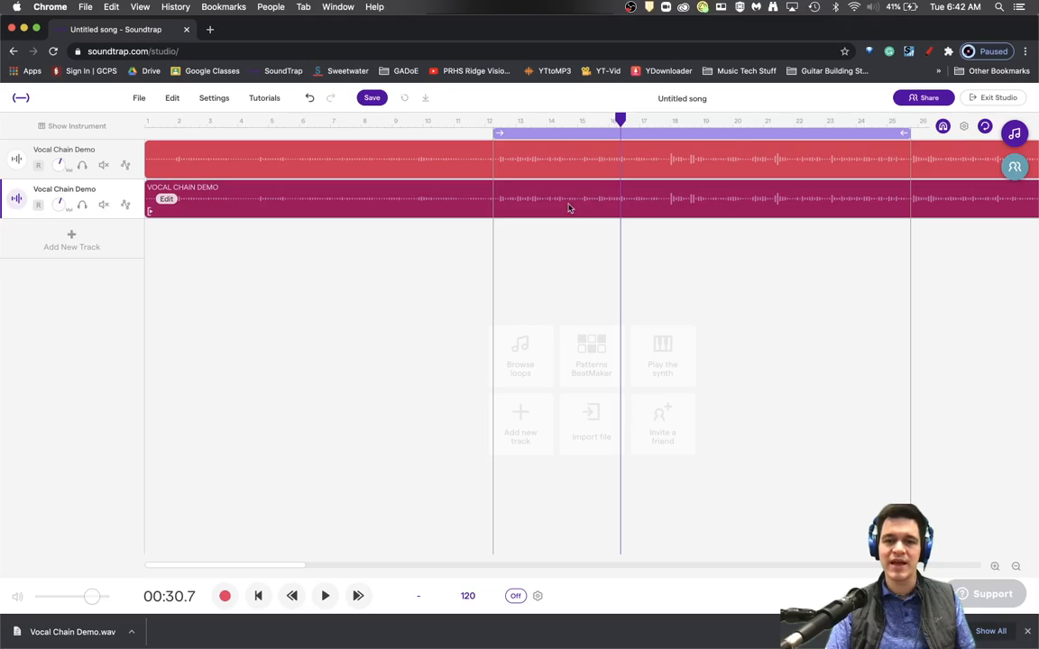
mouse_move(609, 203)
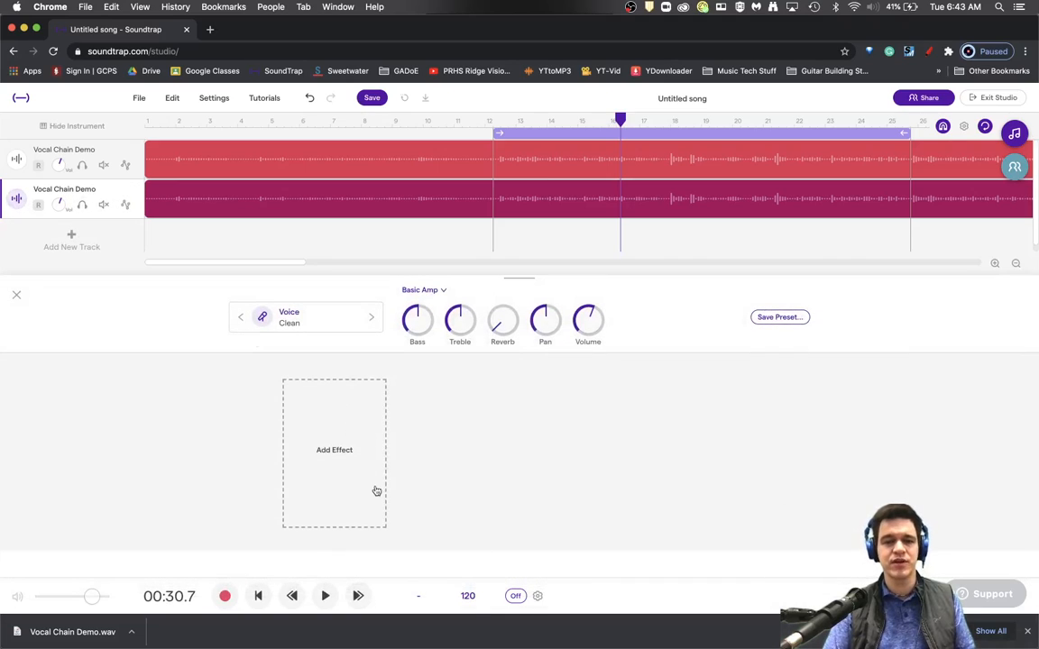
mouse_move(476, 550)
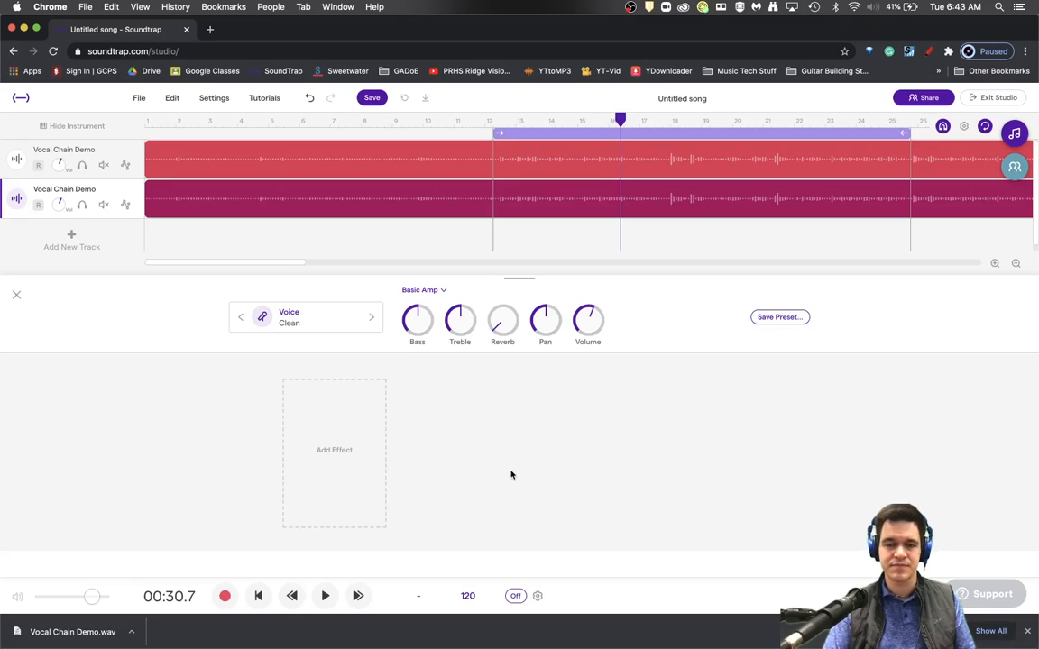
mouse_move(405, 427)
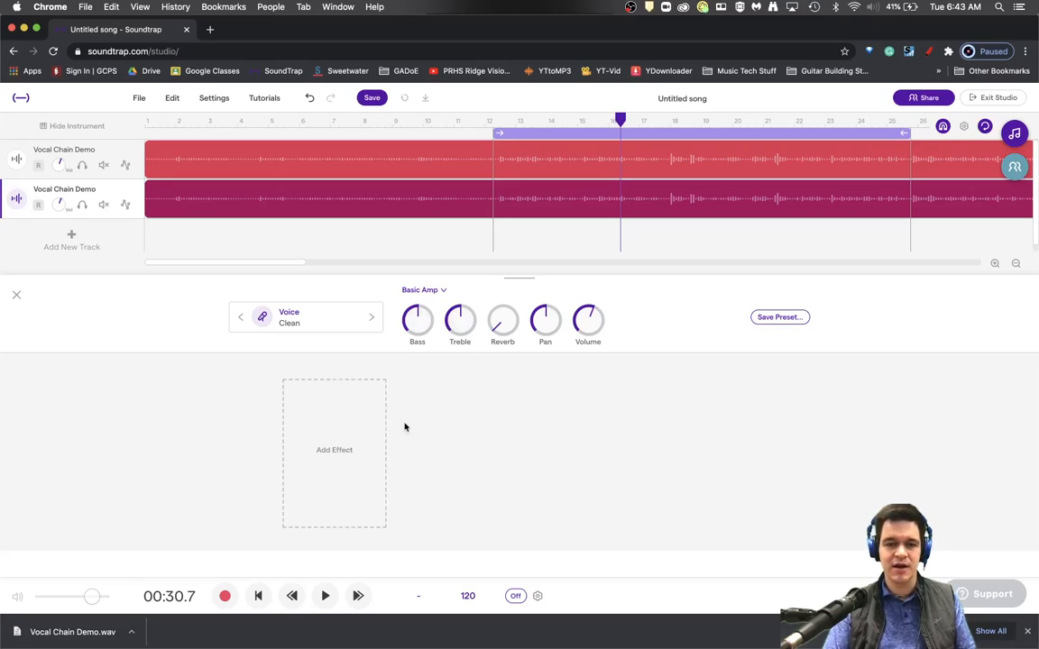
mouse_move(310, 418)
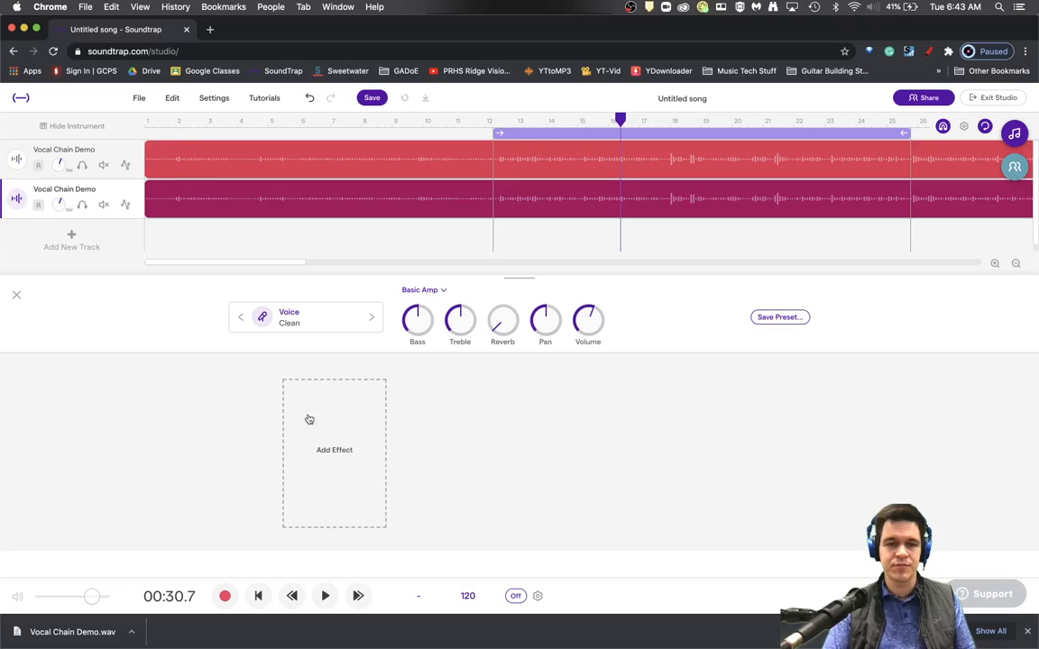
click(335, 450)
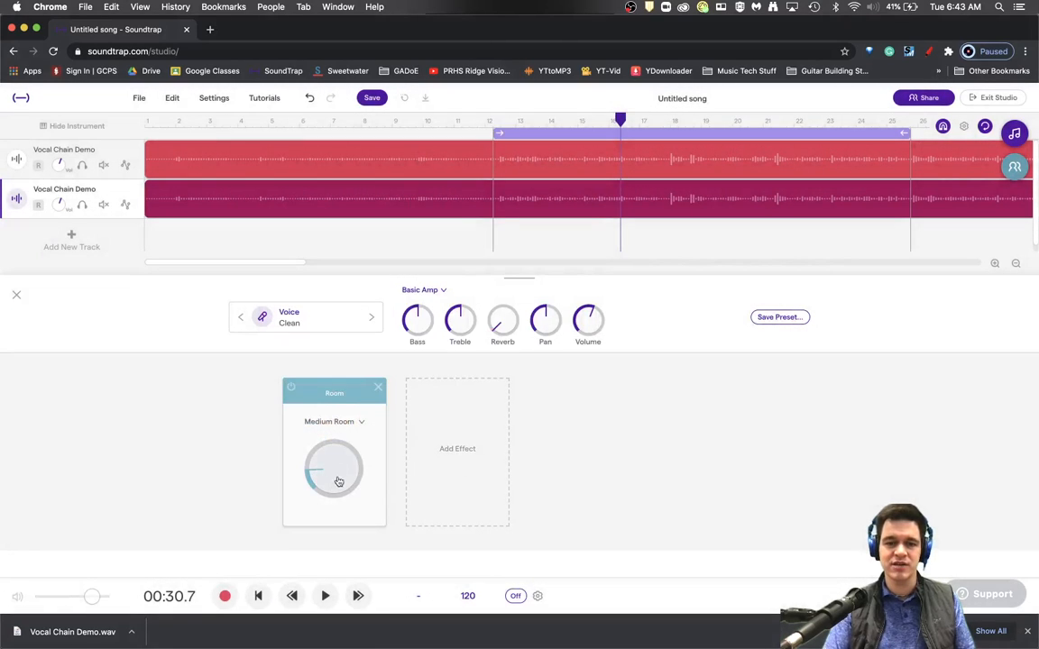
click(334, 421)
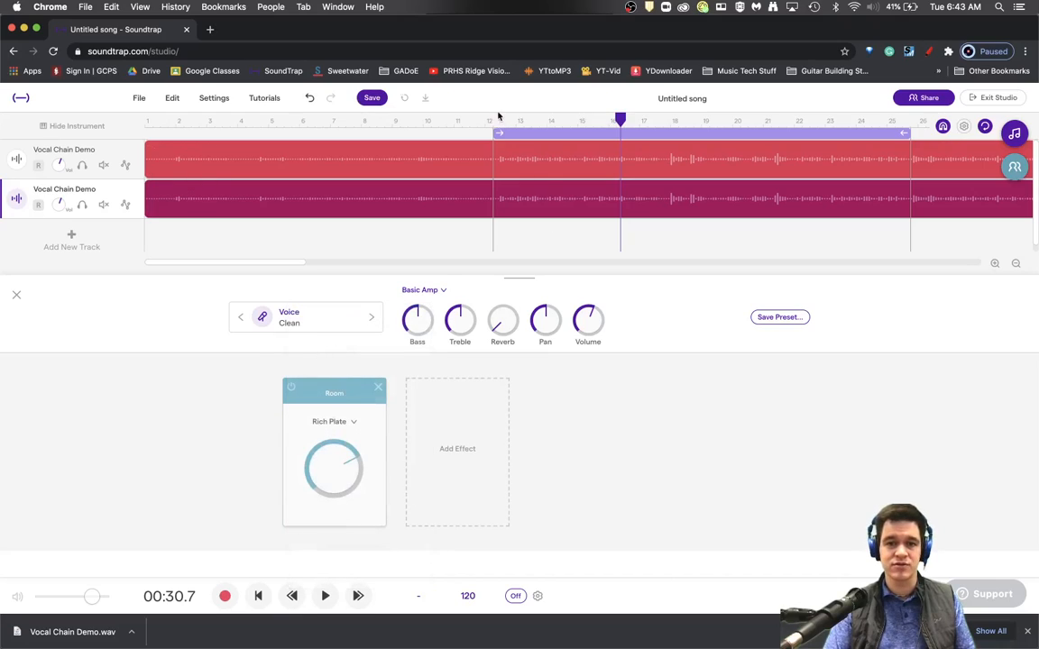
click(324, 595)
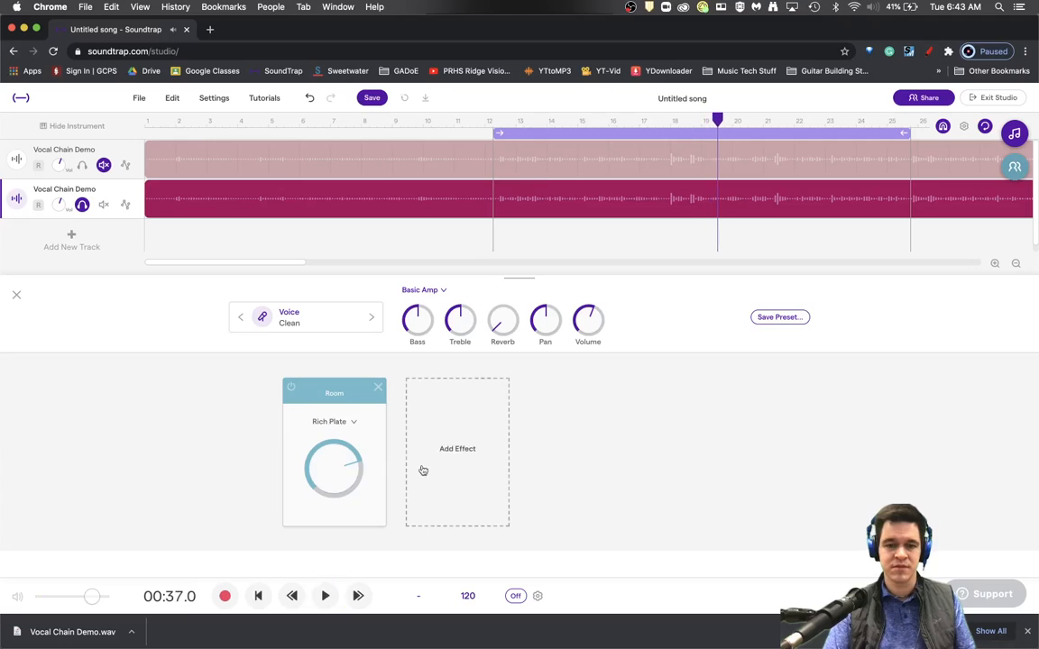
Add a Filter after the reverb with 345Hz low cut and 12.0kHz high cut, then audition
click(457, 448)
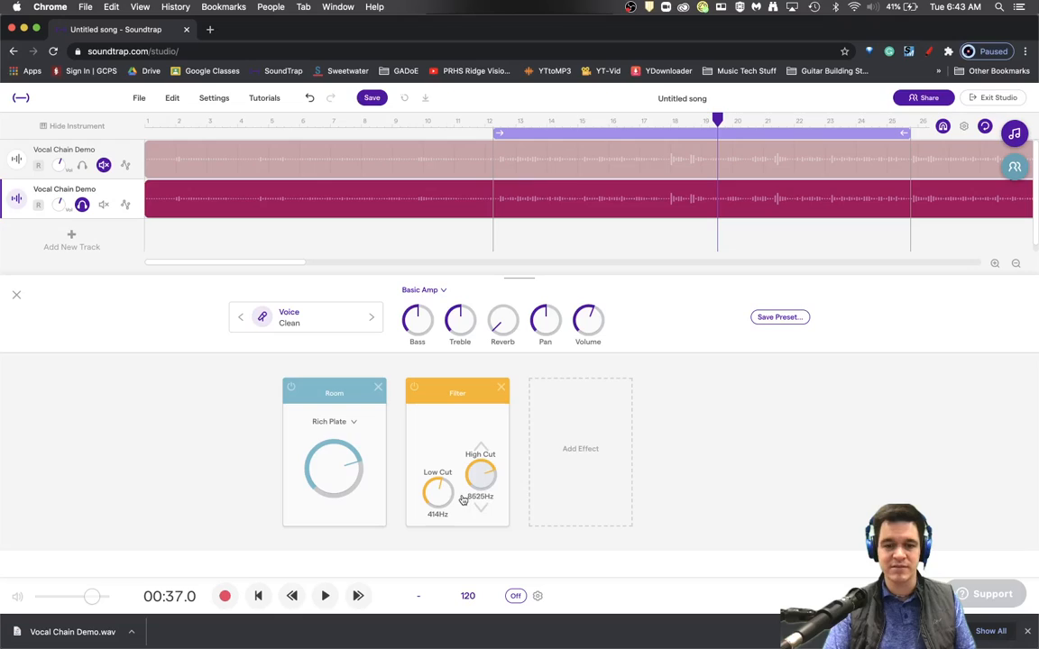
drag(481, 474, 487, 465)
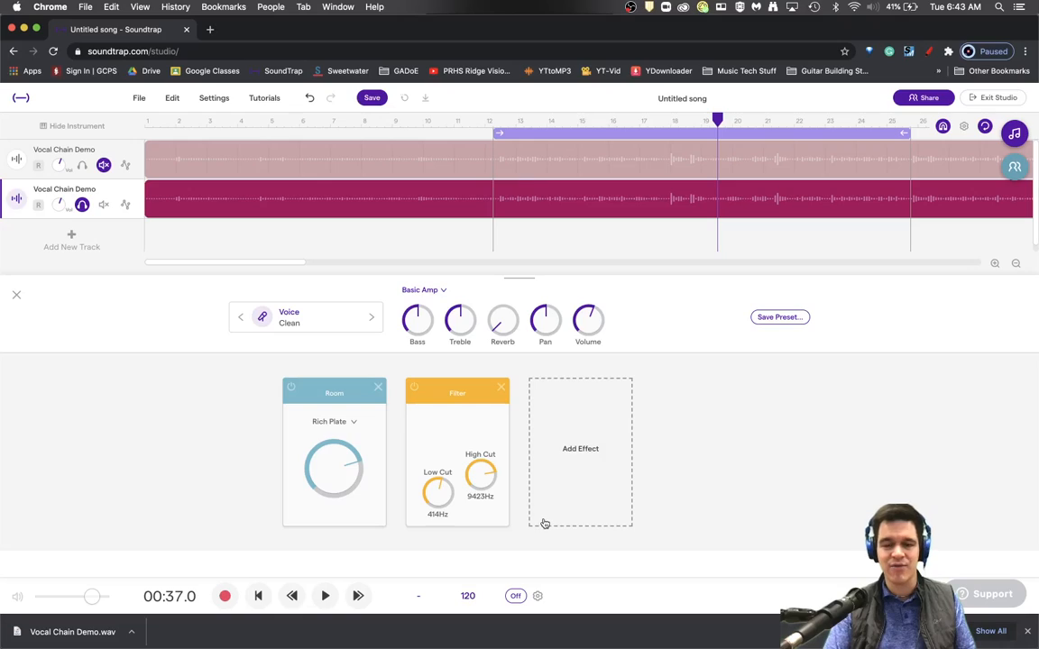
mouse_move(465, 540)
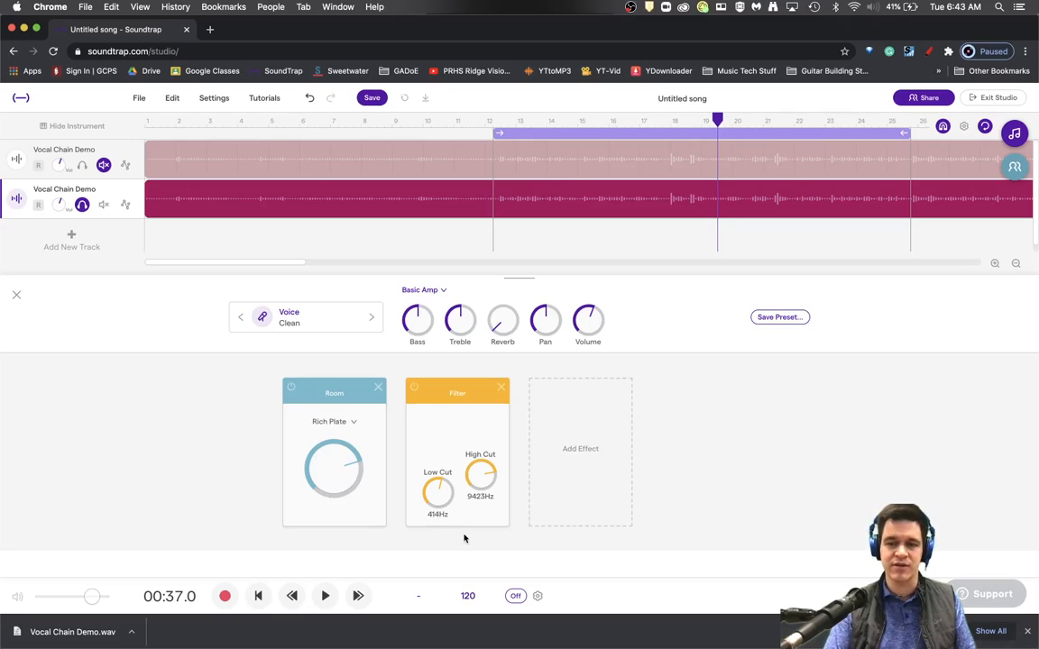
click(325, 595)
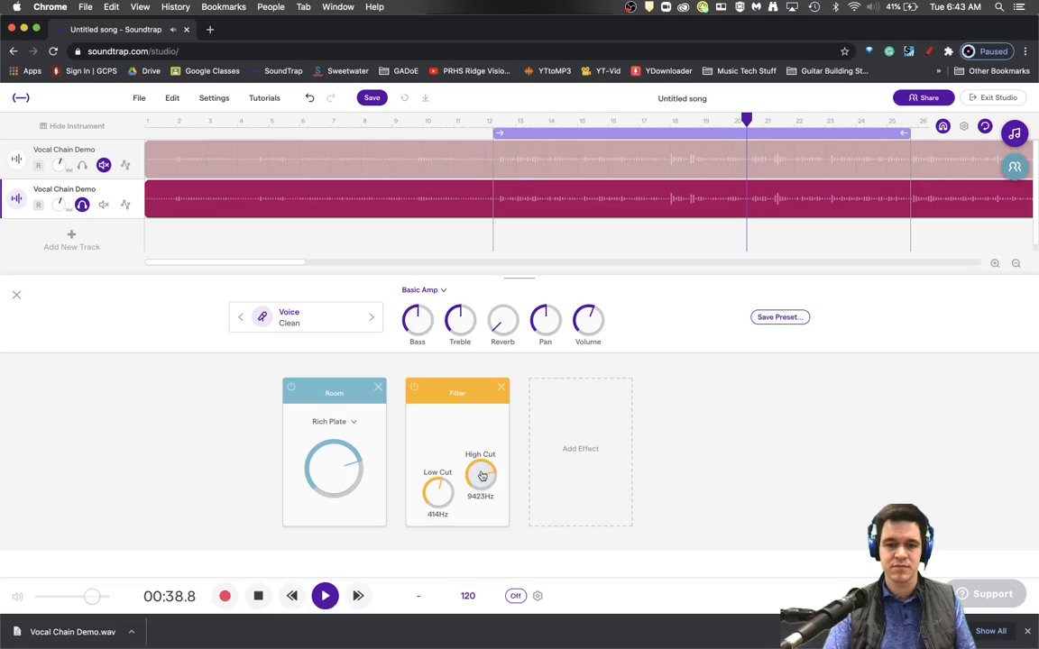
drag(437, 487, 442, 500)
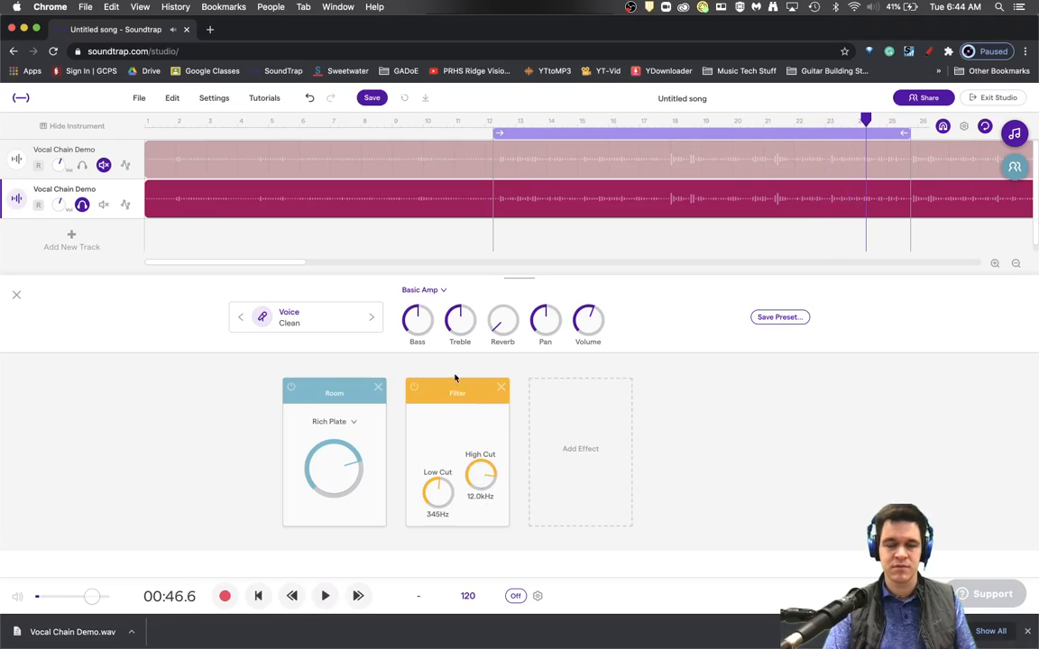
click(493, 128)
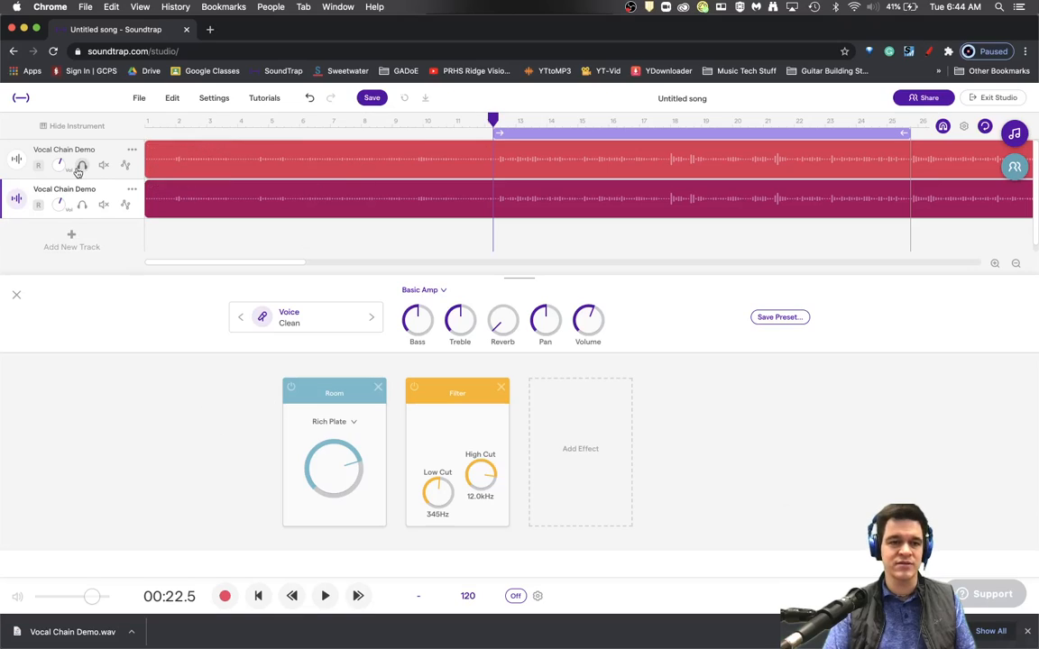
Lower the second track's volume and rename it 'Vocal Chain Reverb Bus'
click(324, 595)
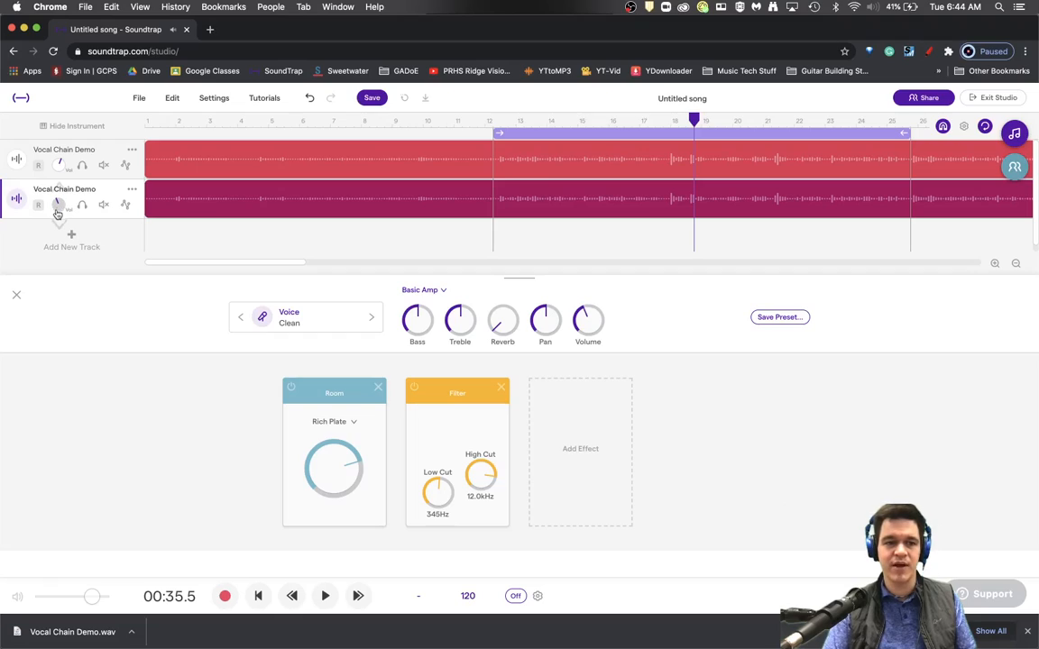
mouse_move(57, 205)
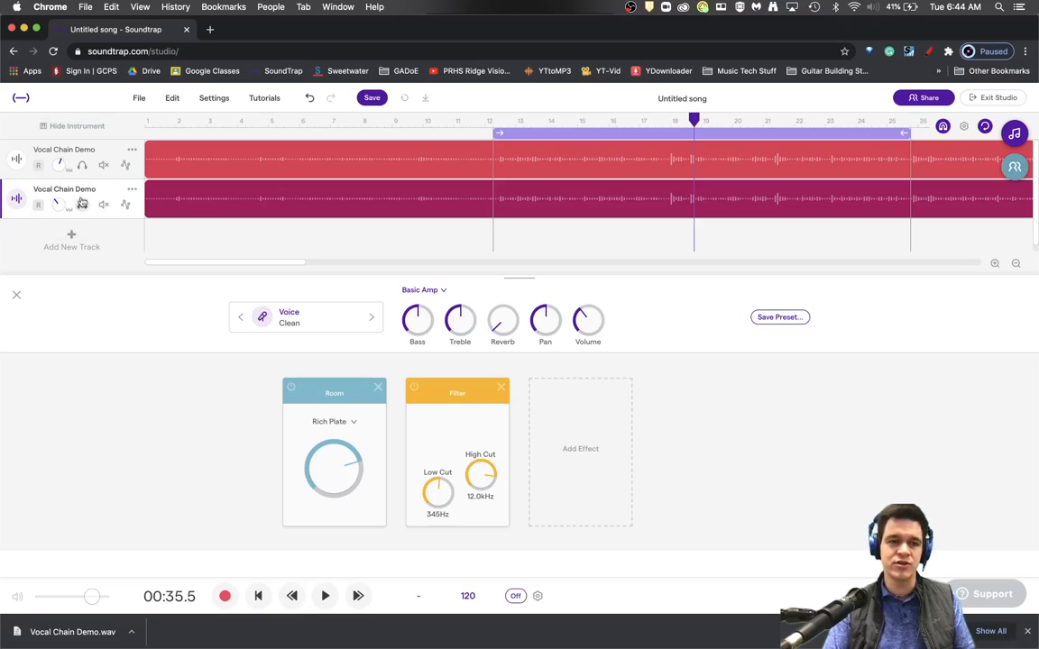
double_click(64, 189)
text(Reverb Bus)
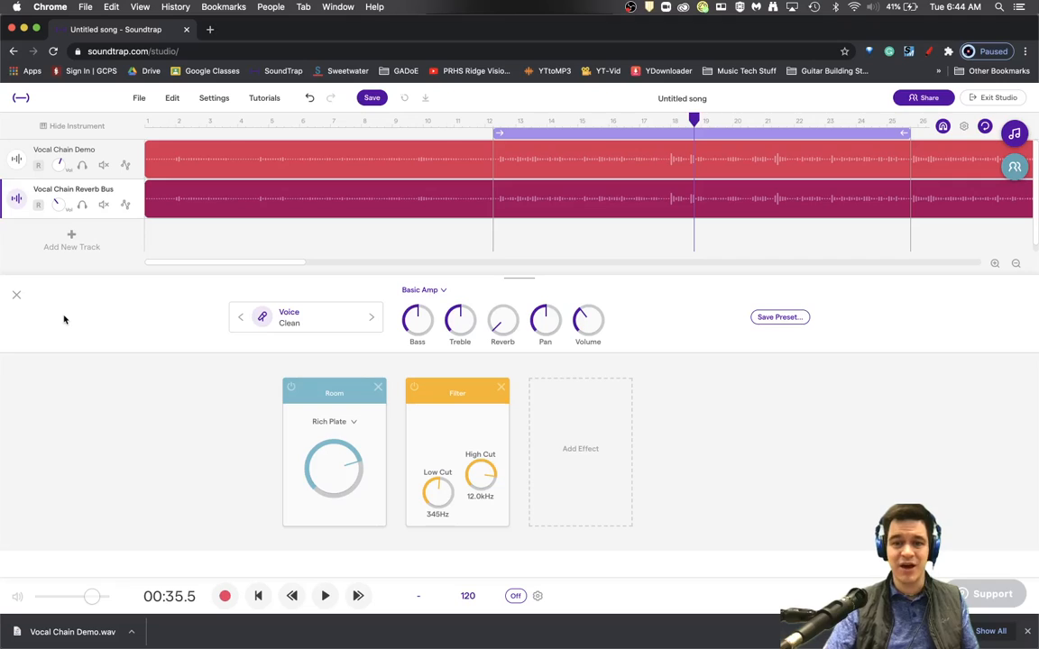
Duplicate the vocal track, add Classic Dist distortion, and play it back to tune
click(72, 239)
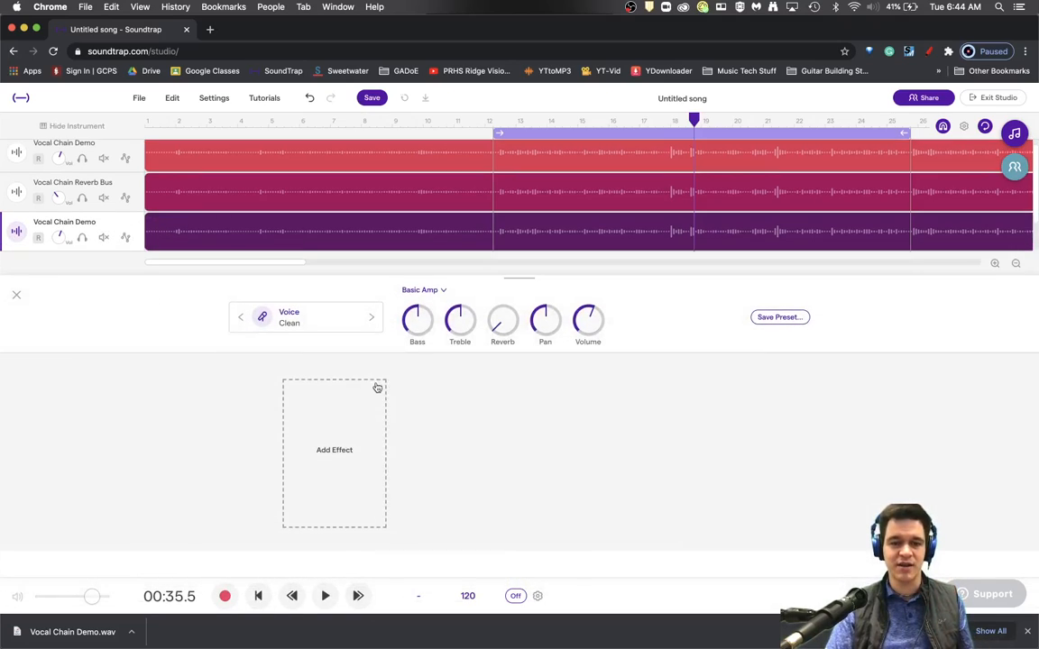
click(333, 450)
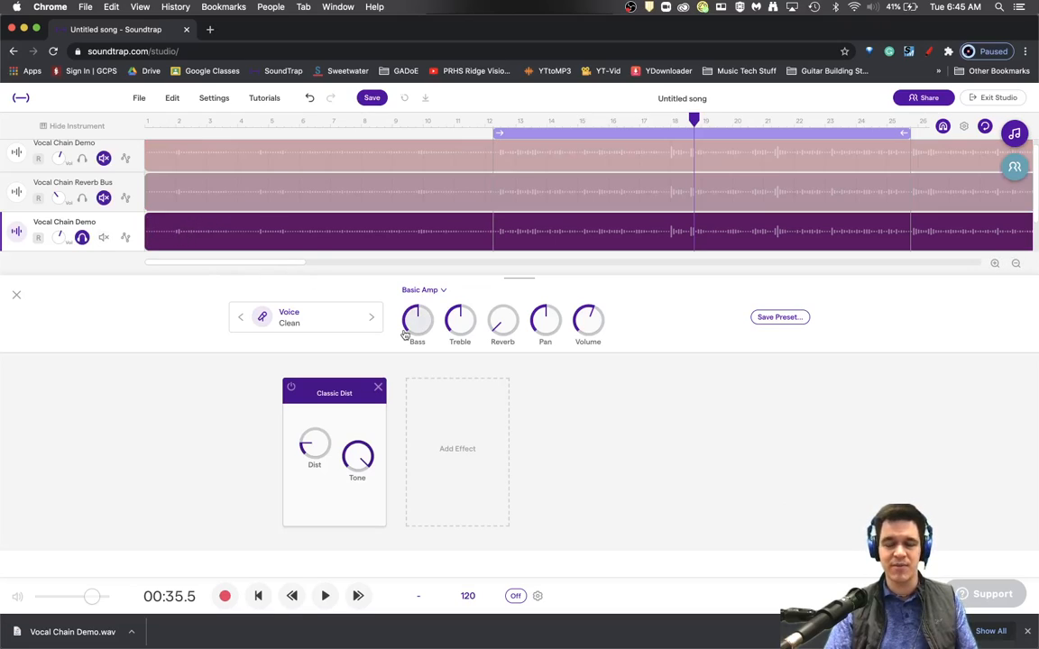
click(325, 595)
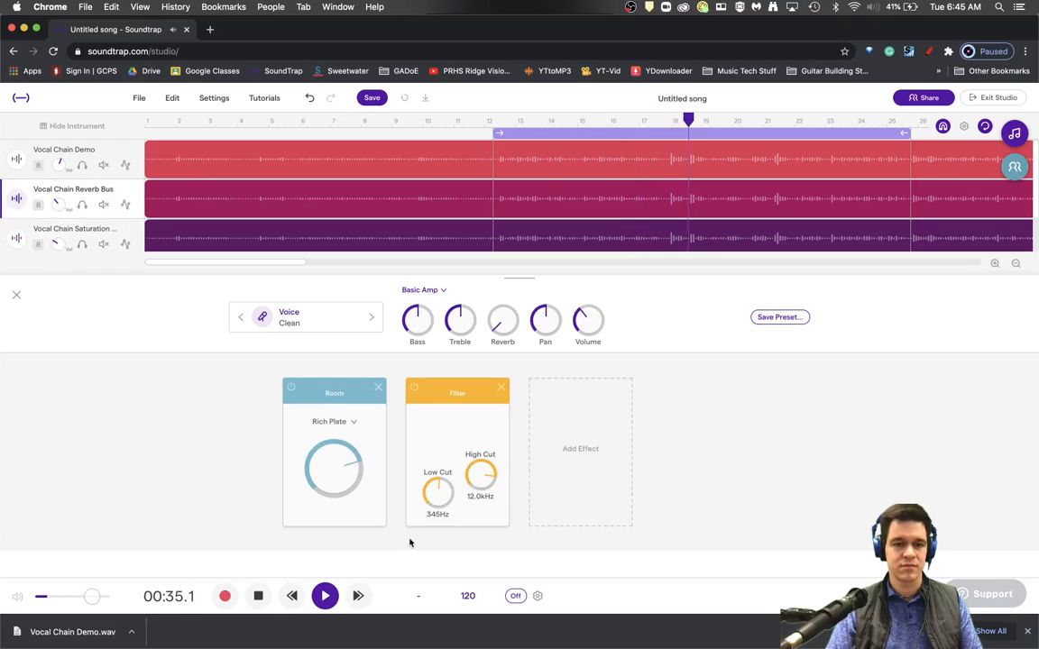
Switch the reverb bus Room preset to Medium Plate
click(334, 421)
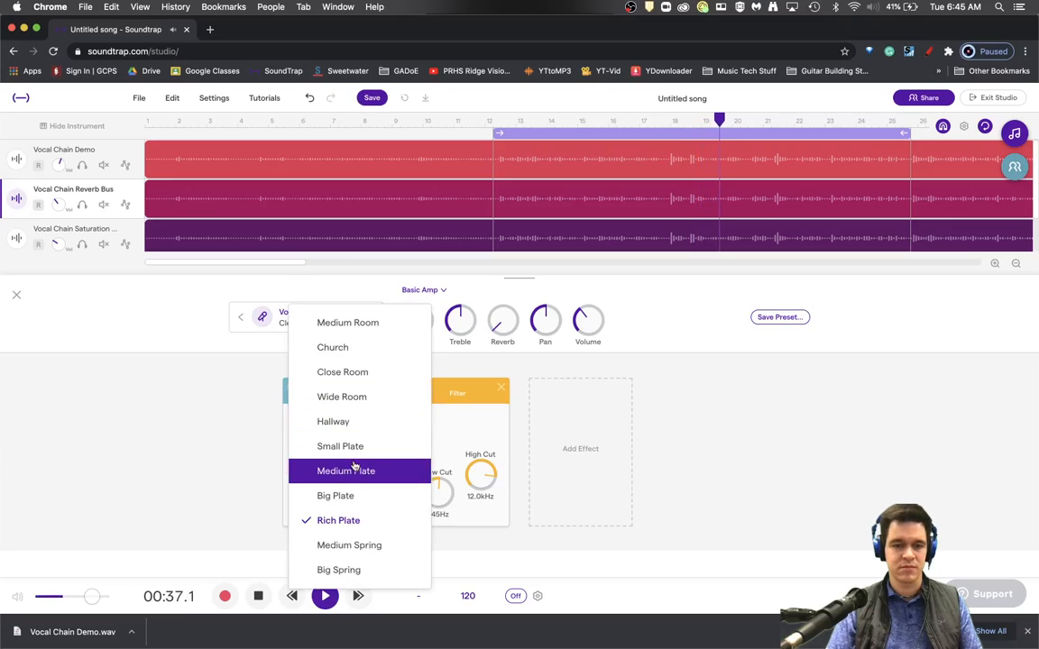
click(345, 470)
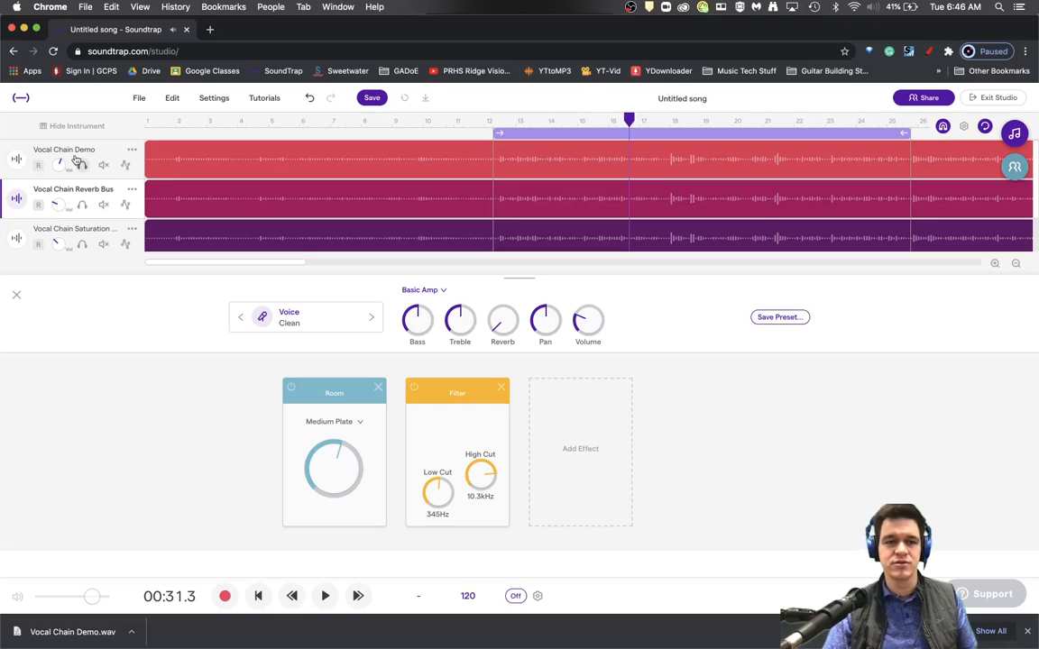
mouse_move(80, 201)
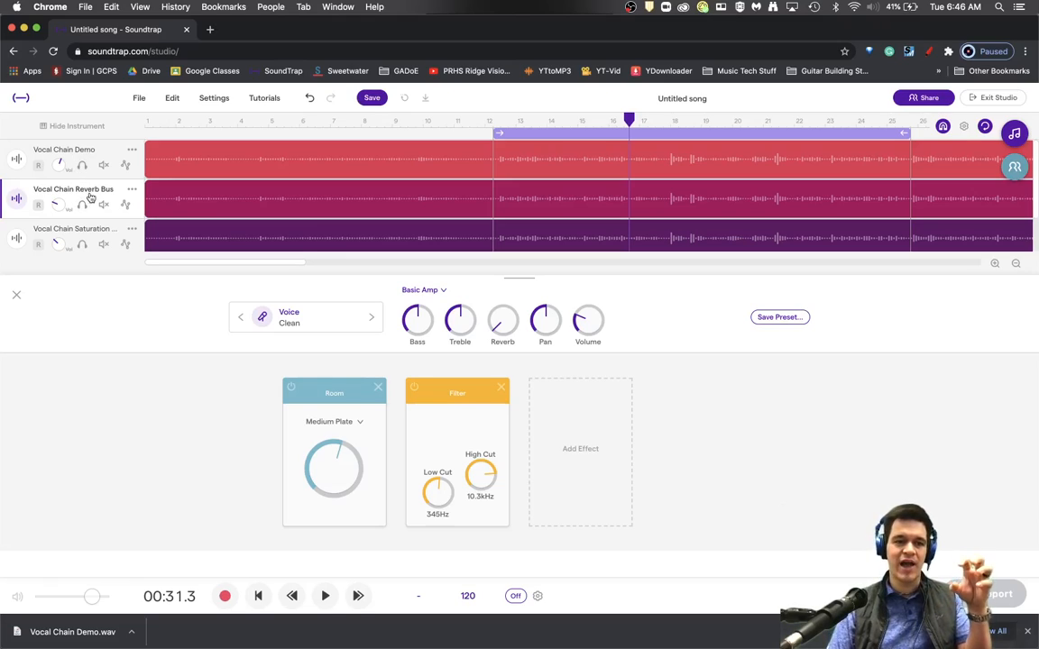
mouse_move(127, 256)
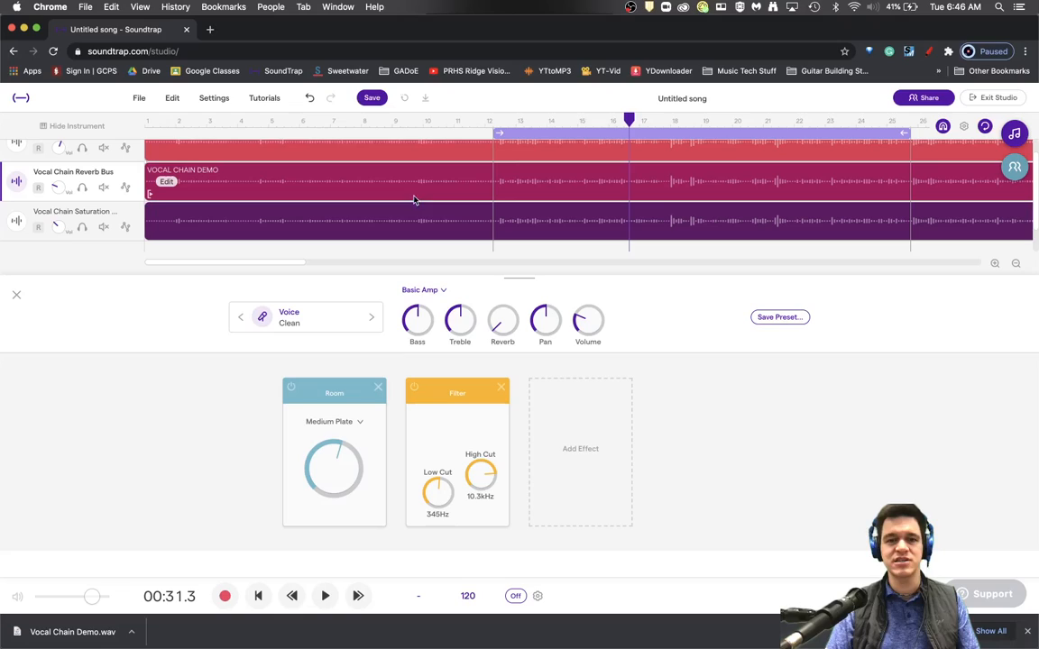
mouse_move(657, 200)
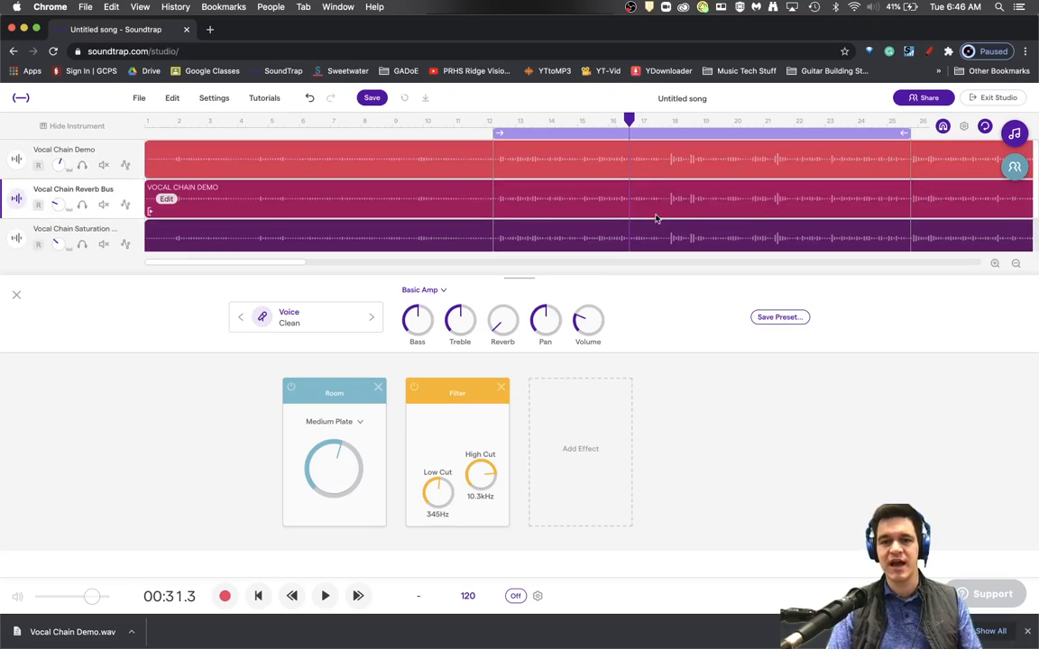
mouse_move(680, 206)
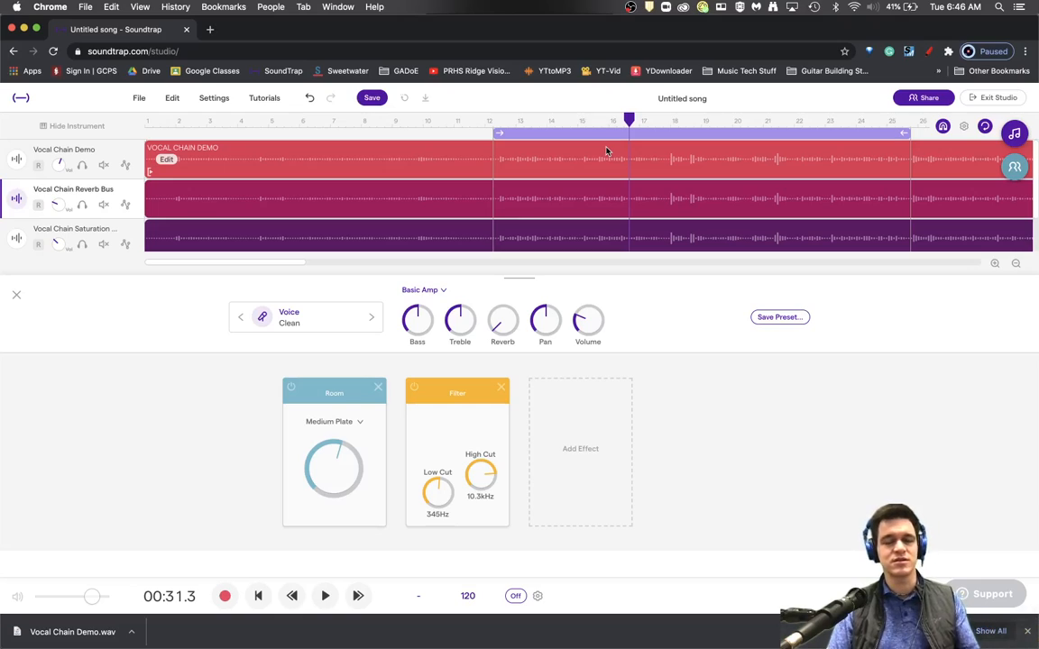
mouse_move(719, 180)
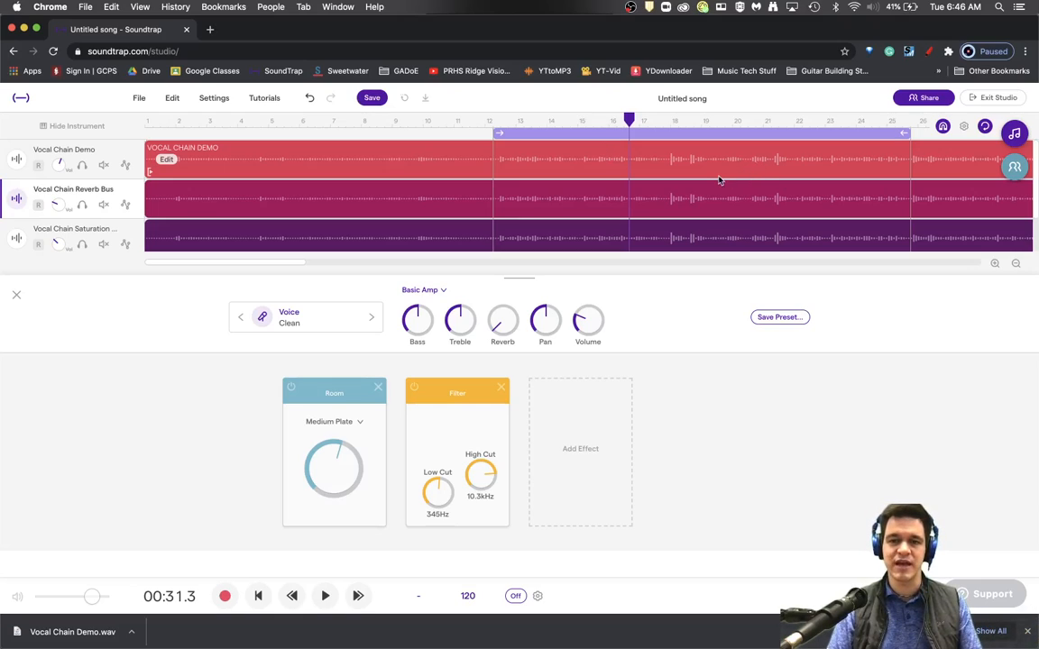
mouse_move(693, 181)
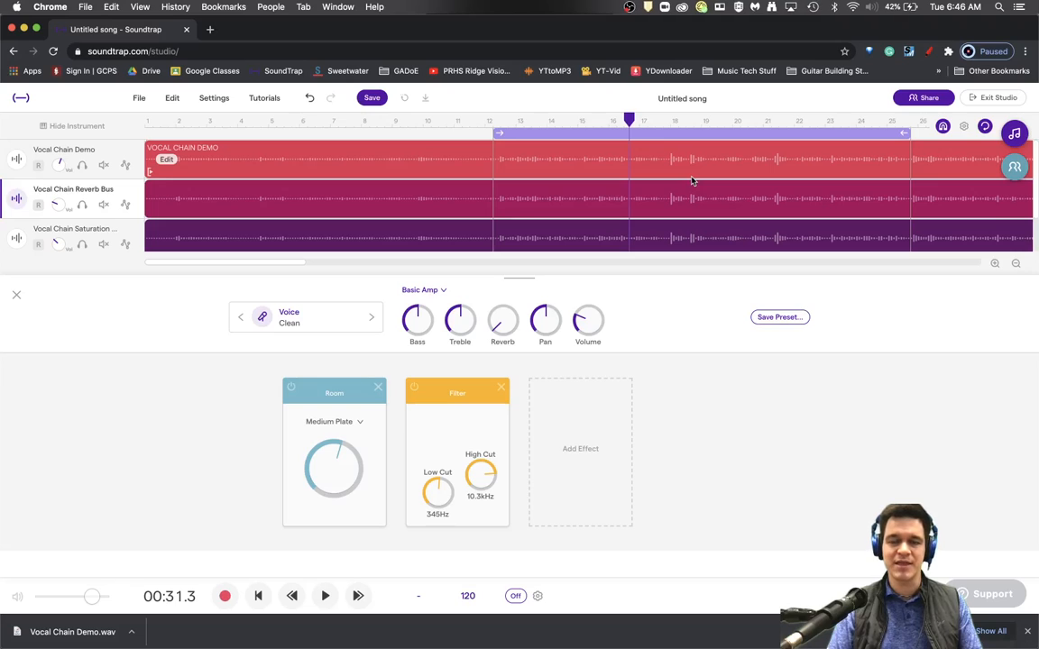